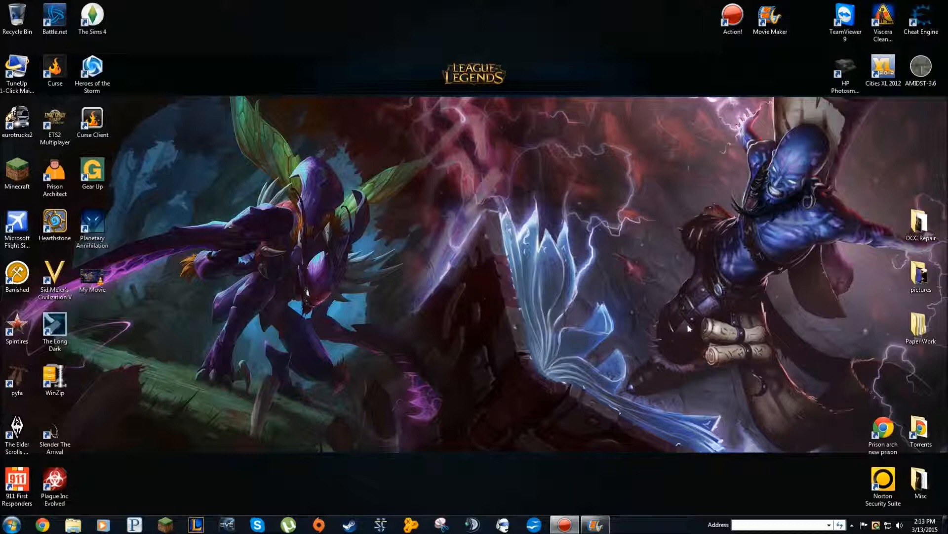
mouse_move(673, 429)
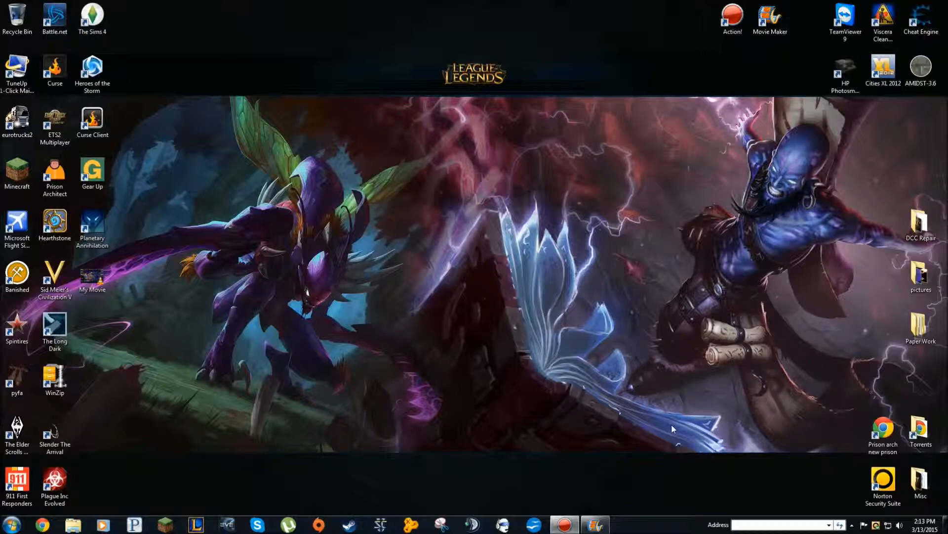
Step: Launch Windows Movie Maker from the taskbar to get a blank My Movie project
click(596, 524)
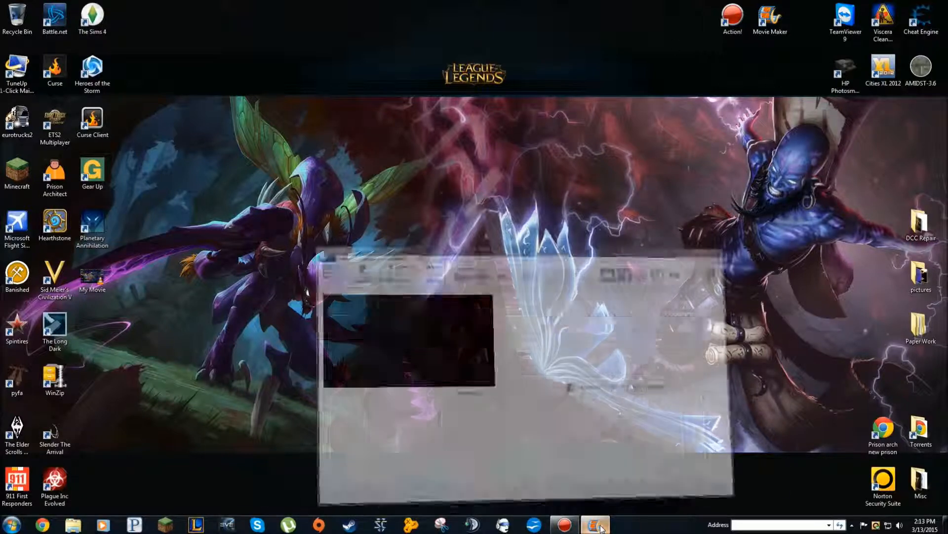
click(595, 525)
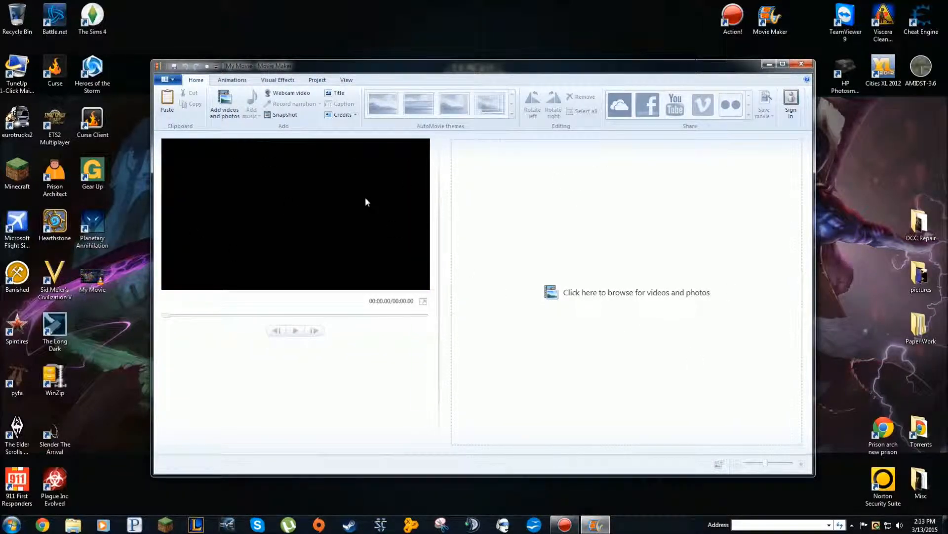
mouse_move(657, 446)
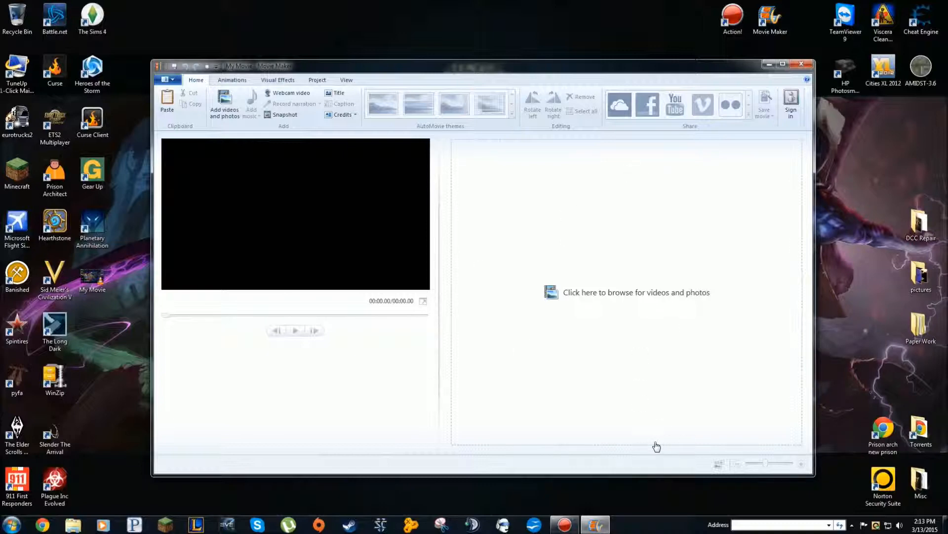
mouse_move(689, 258)
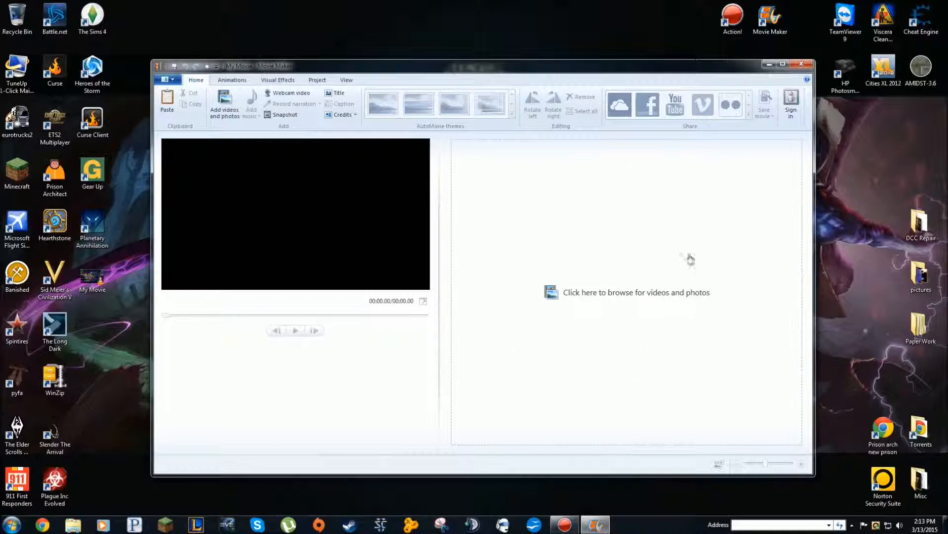
mouse_move(632, 362)
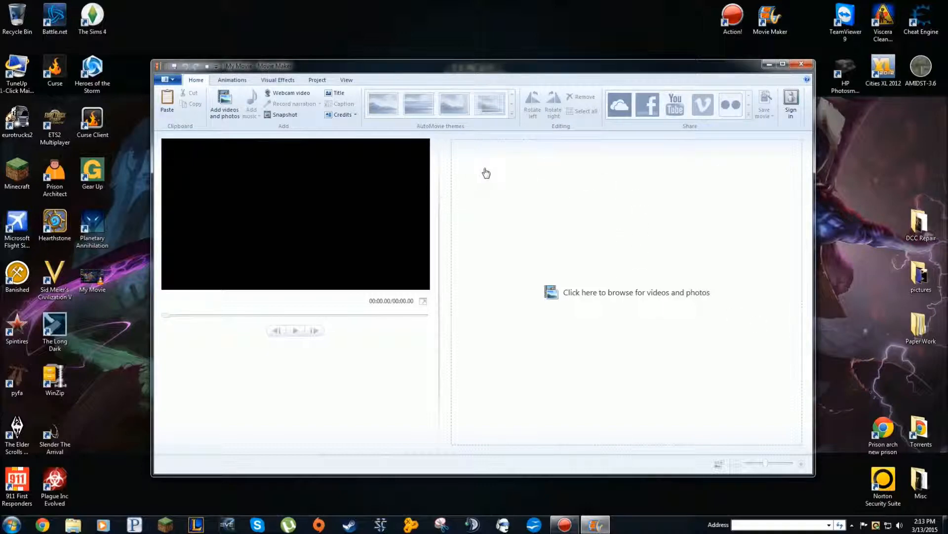
mouse_move(417, 212)
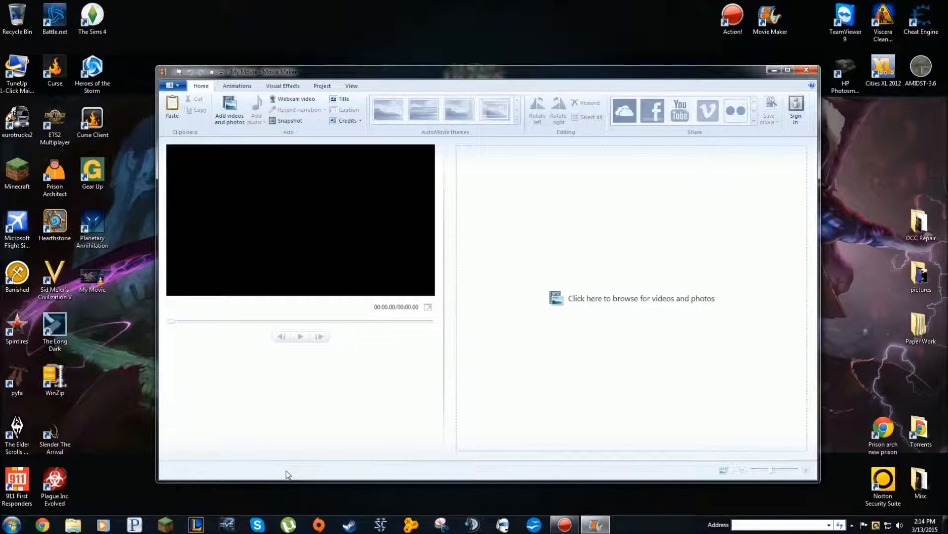
mouse_move(574, 274)
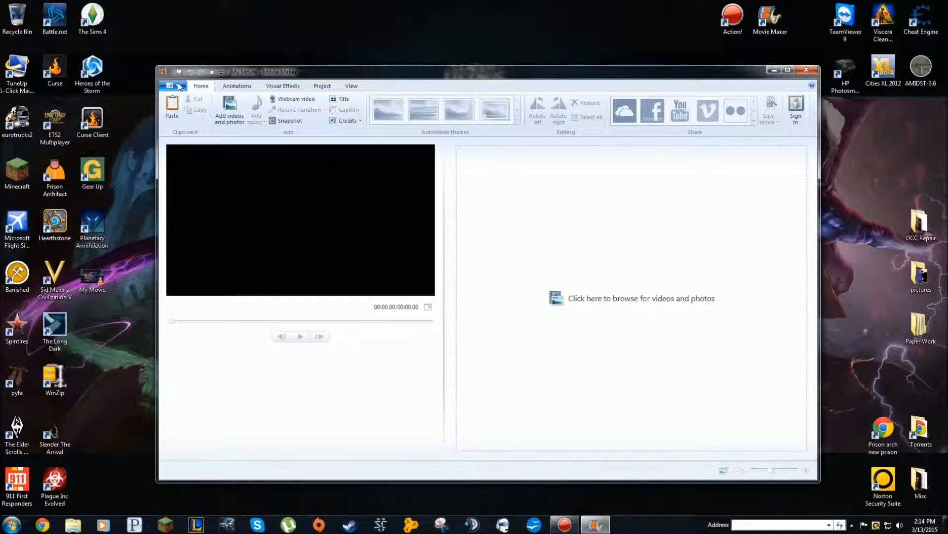
Step: Uncheck 'Prepare files for faster editing' in the Advanced options and confirm with OK
click(171, 85)
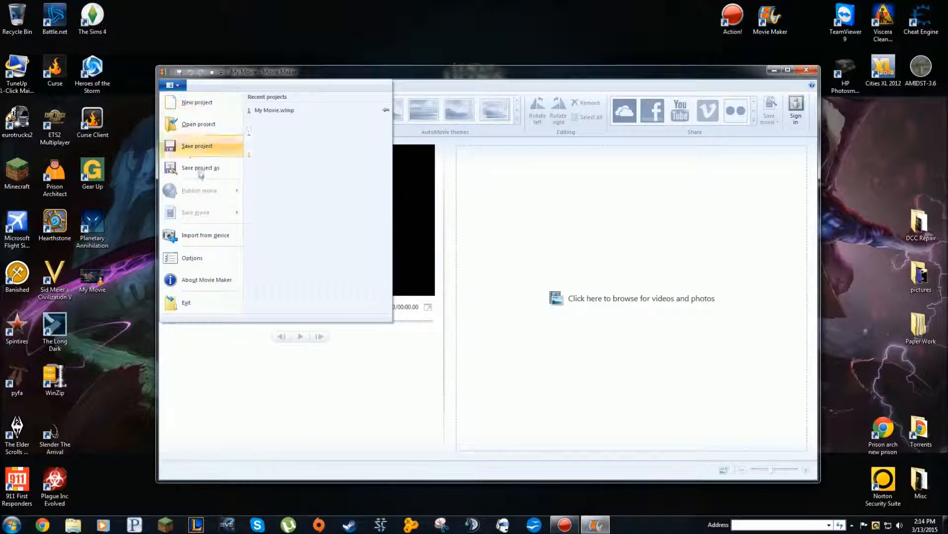
click(192, 258)
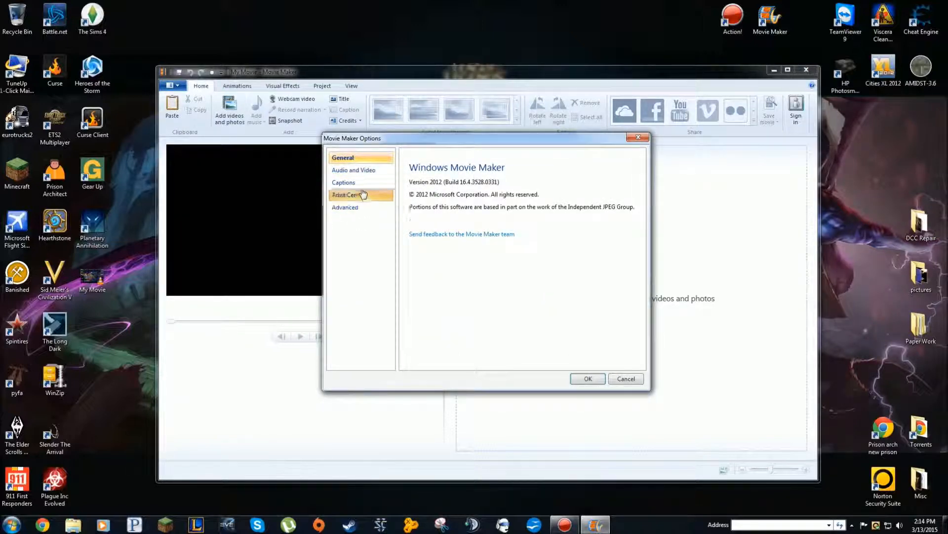
click(345, 207)
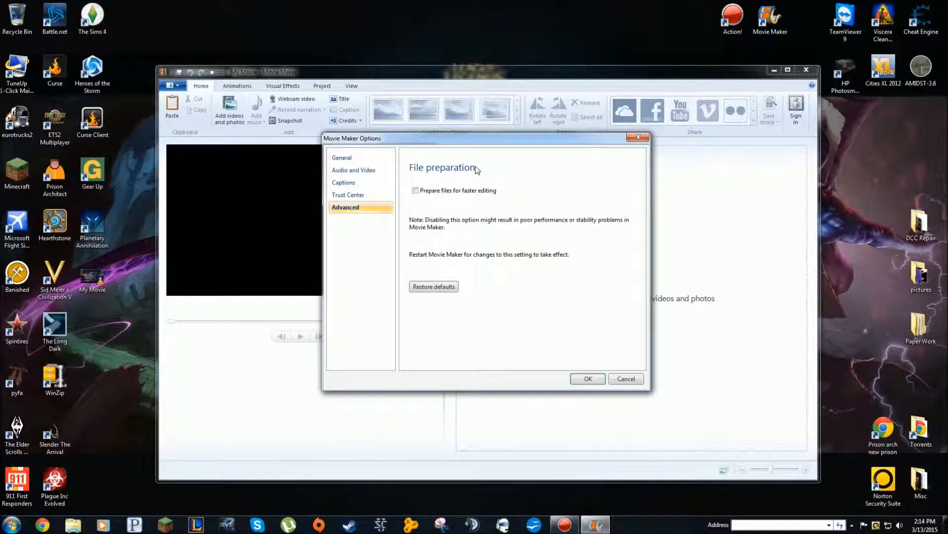
click(415, 190)
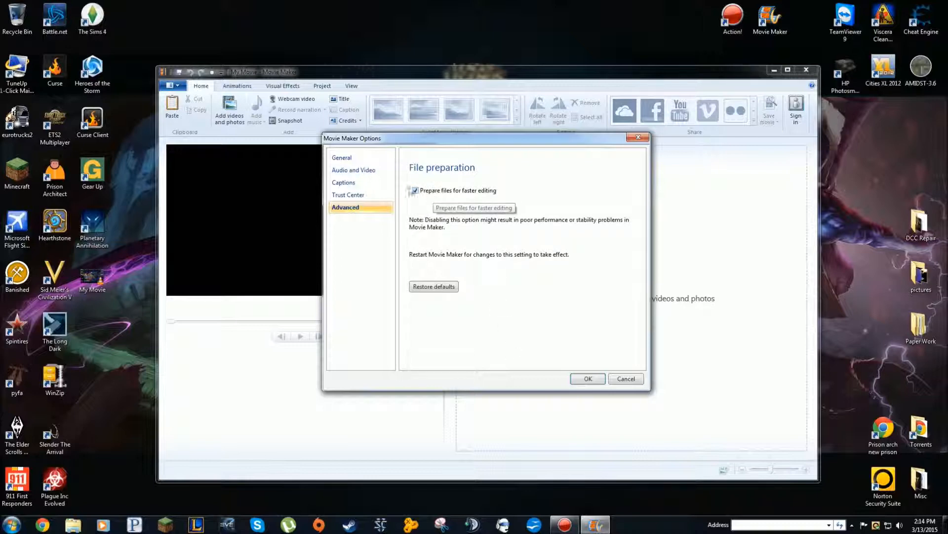
click(414, 190)
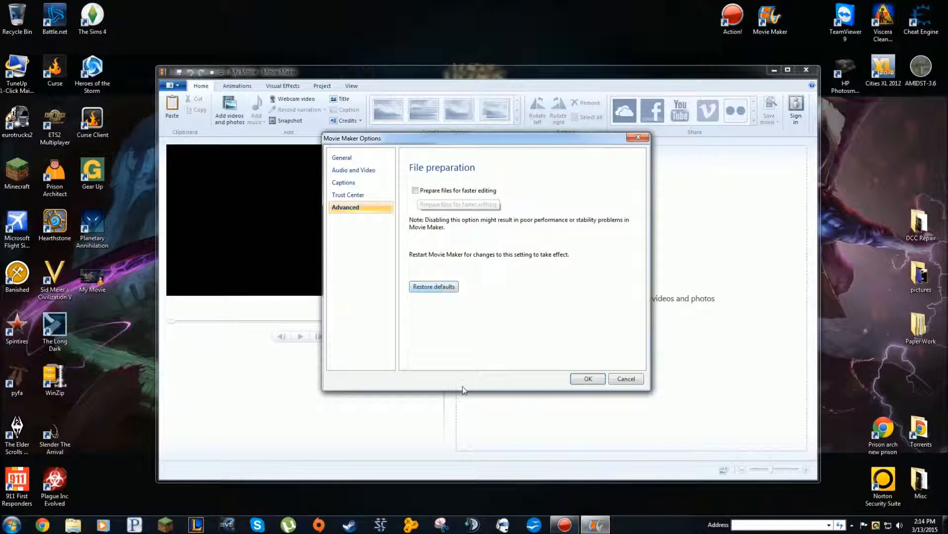
click(587, 379)
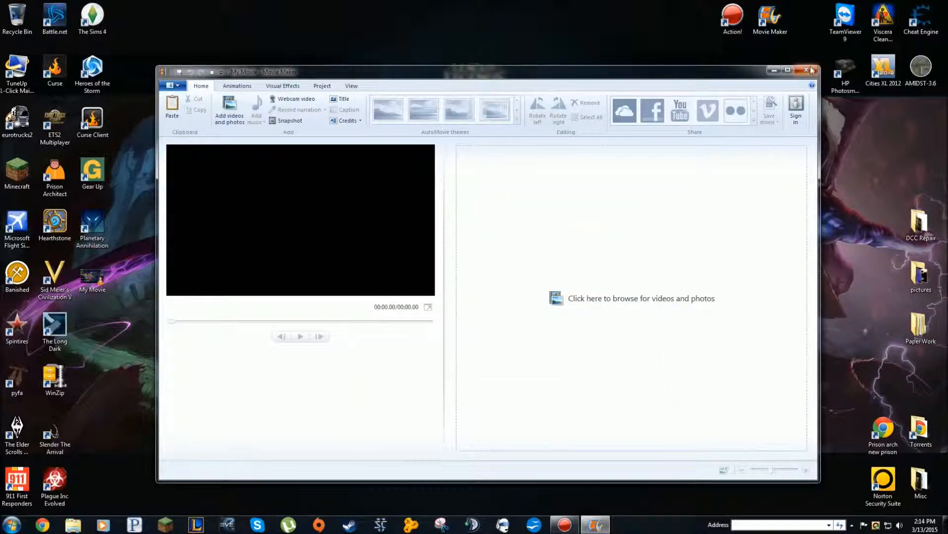
Step: Close Movie Maker and relaunch it from the taskbar so the setting applies
click(806, 69)
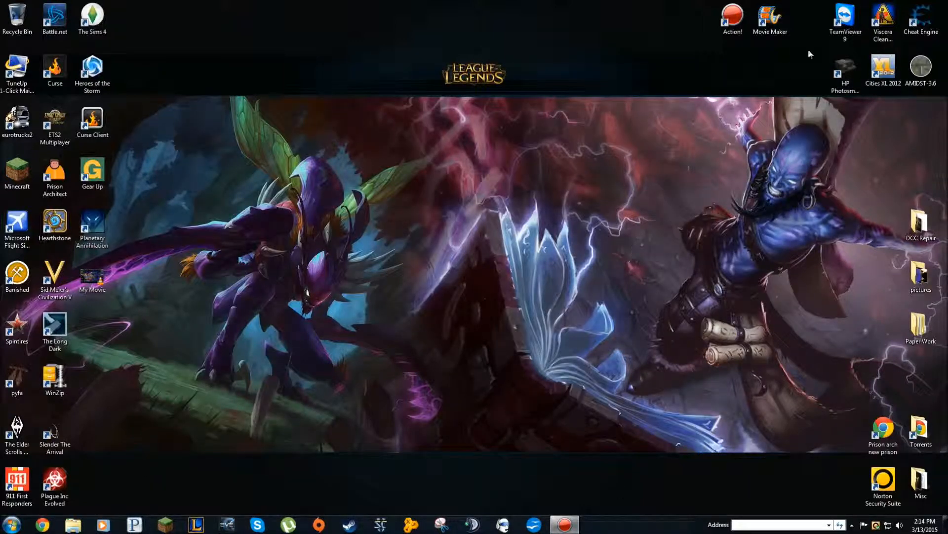
click(770, 16)
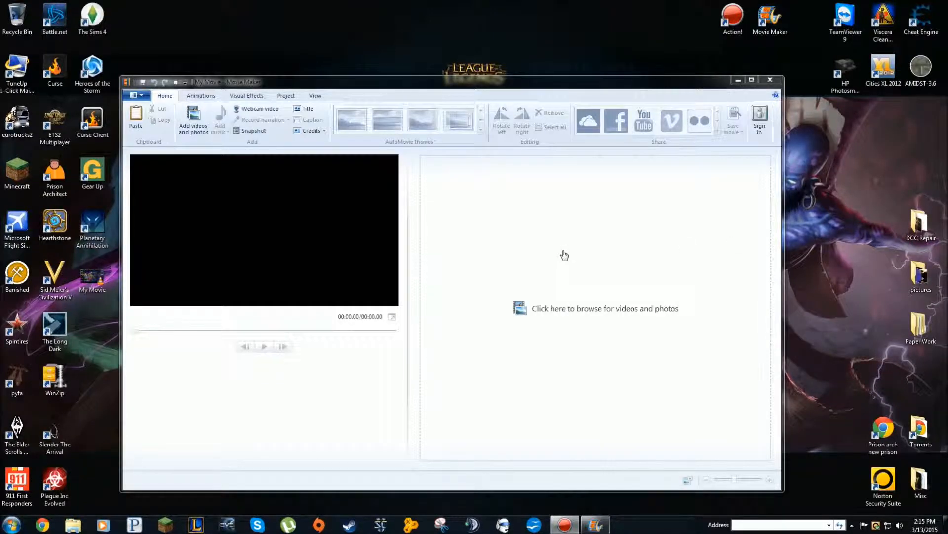
mouse_move(494, 174)
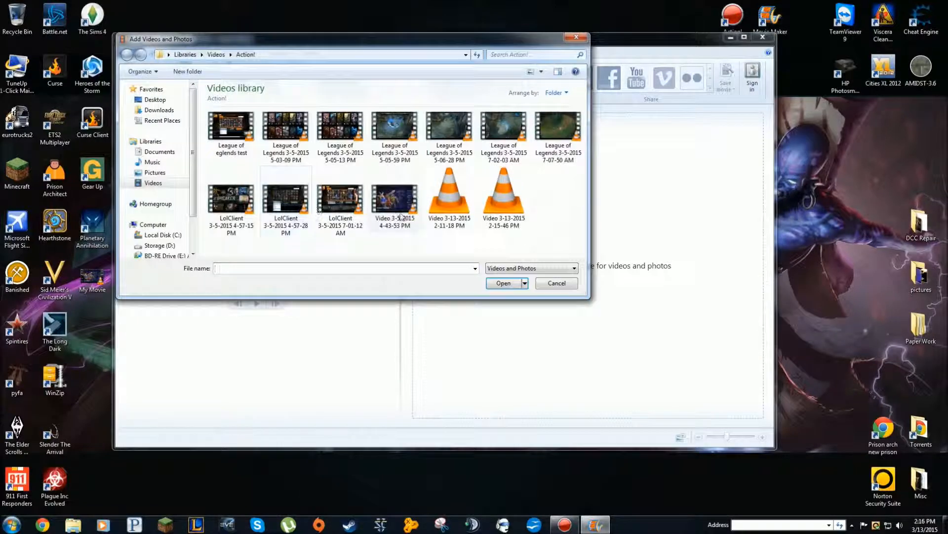
click(395, 196)
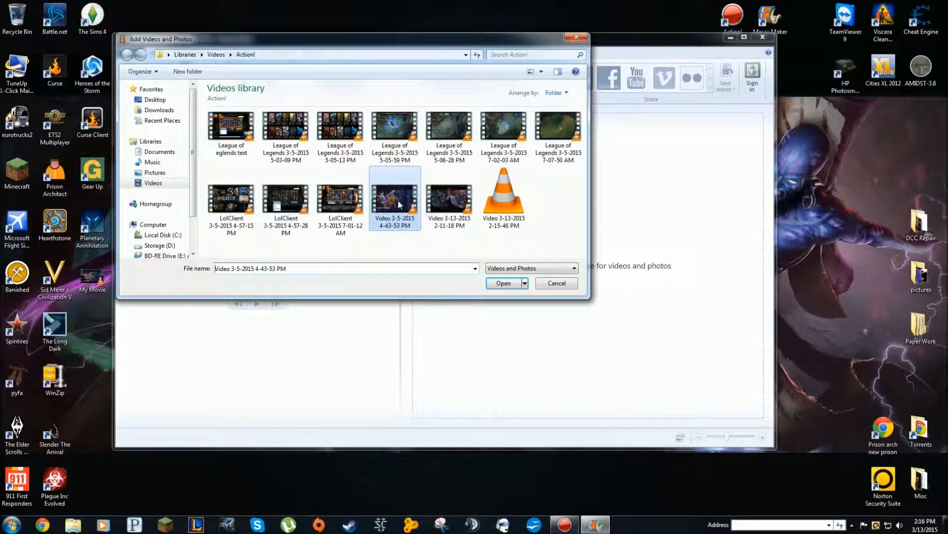
click(504, 283)
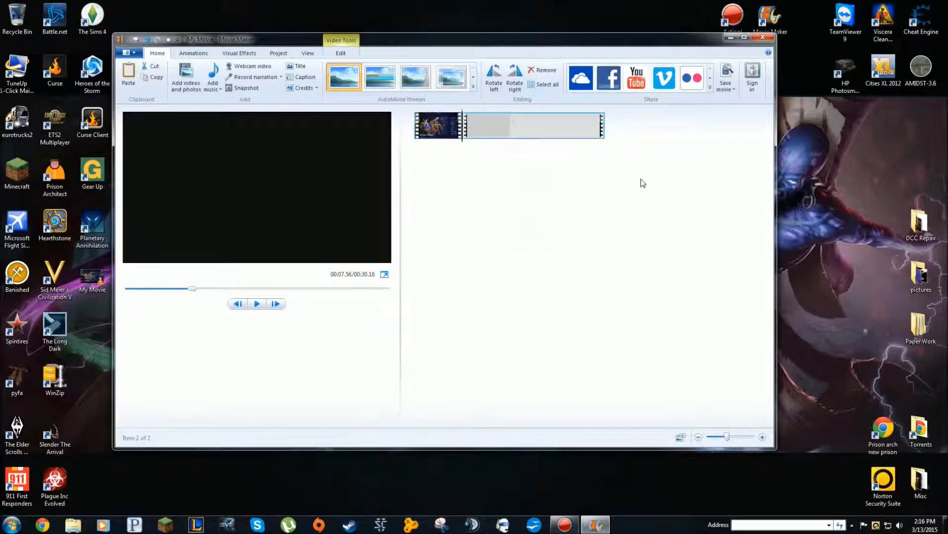
right_click(510, 125)
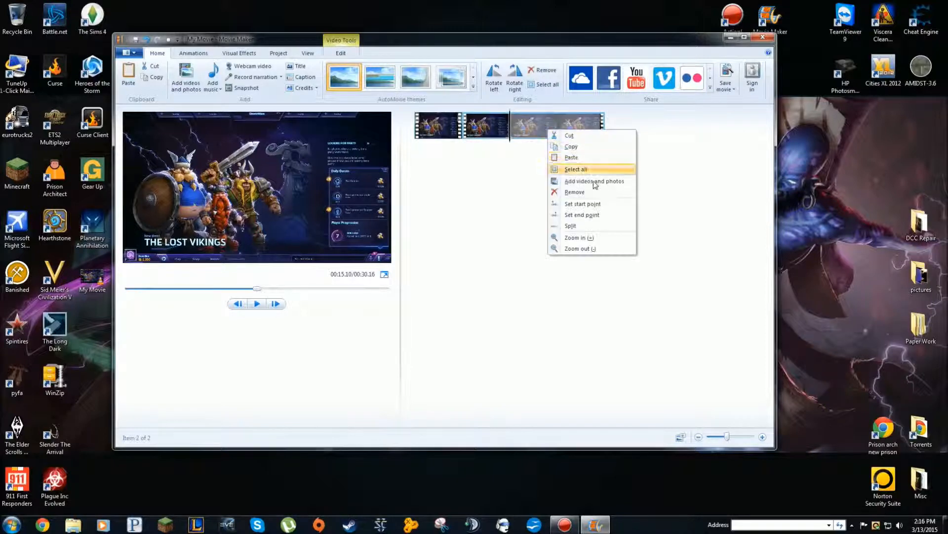
click(575, 191)
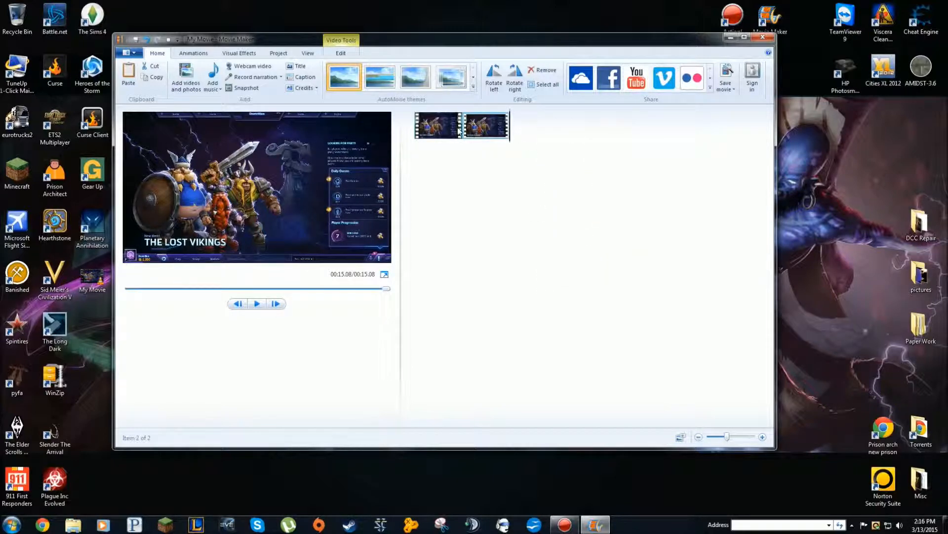
Step: Play and pause the two-clip preview, then return the playhead to the start
click(256, 304)
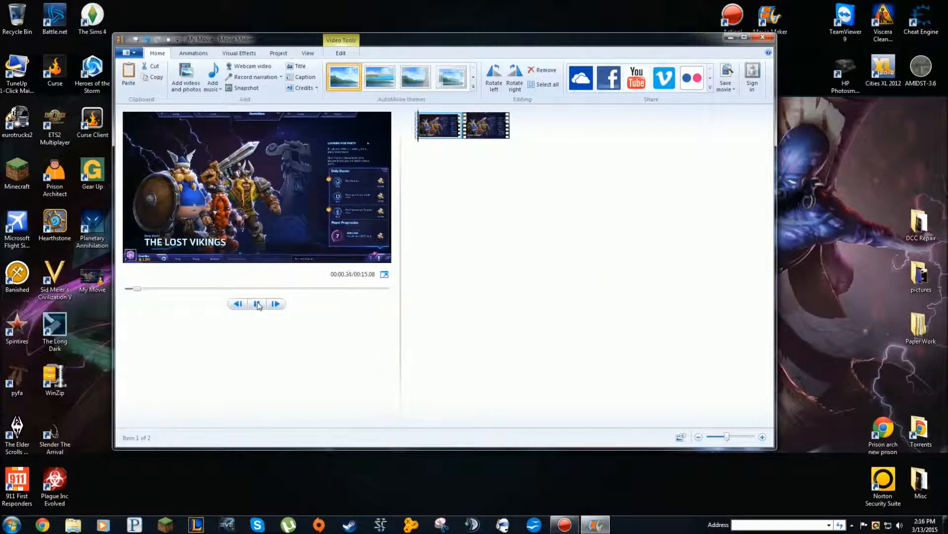
click(256, 303)
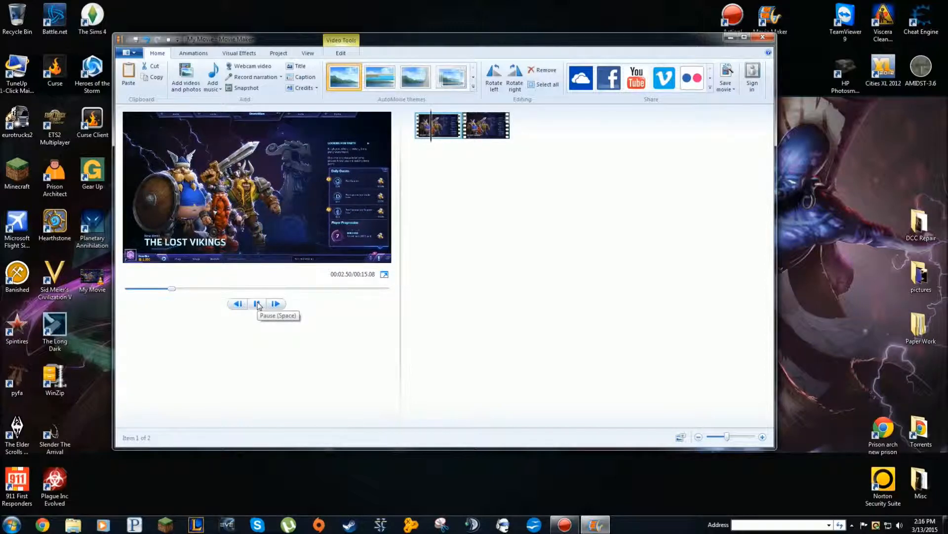
click(256, 304)
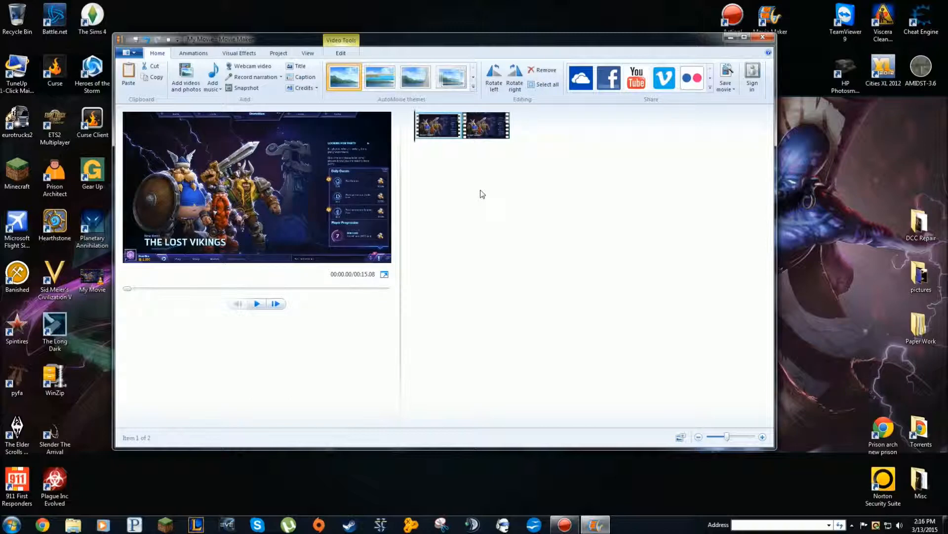
mouse_move(486, 192)
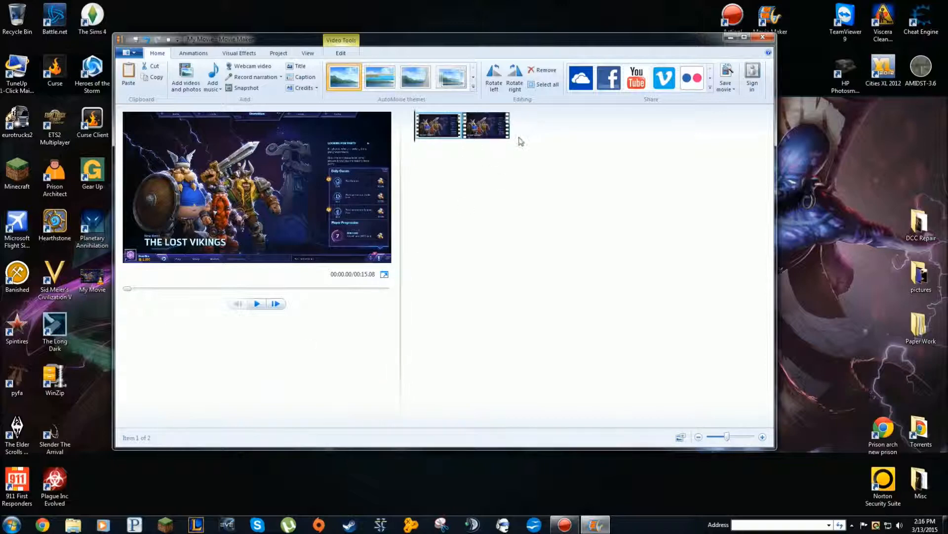
click(487, 124)
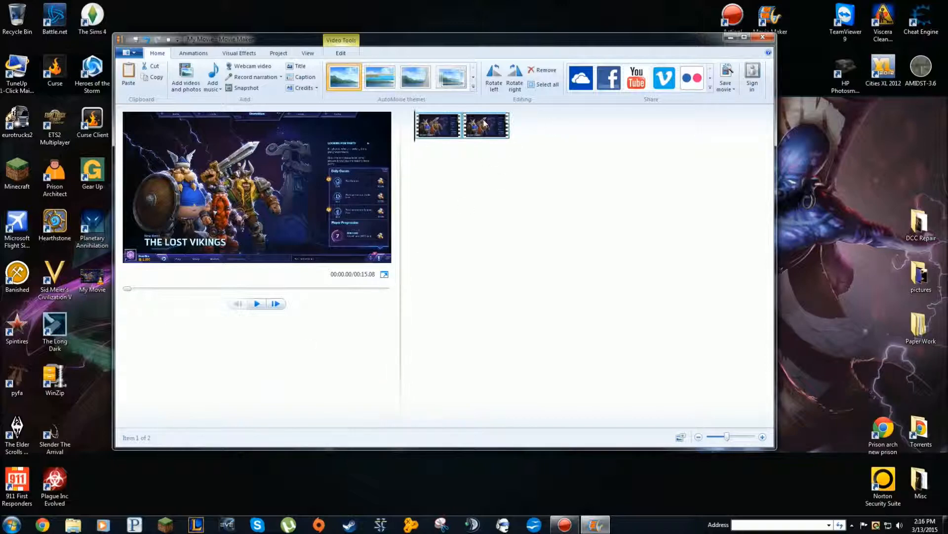
mouse_move(485, 122)
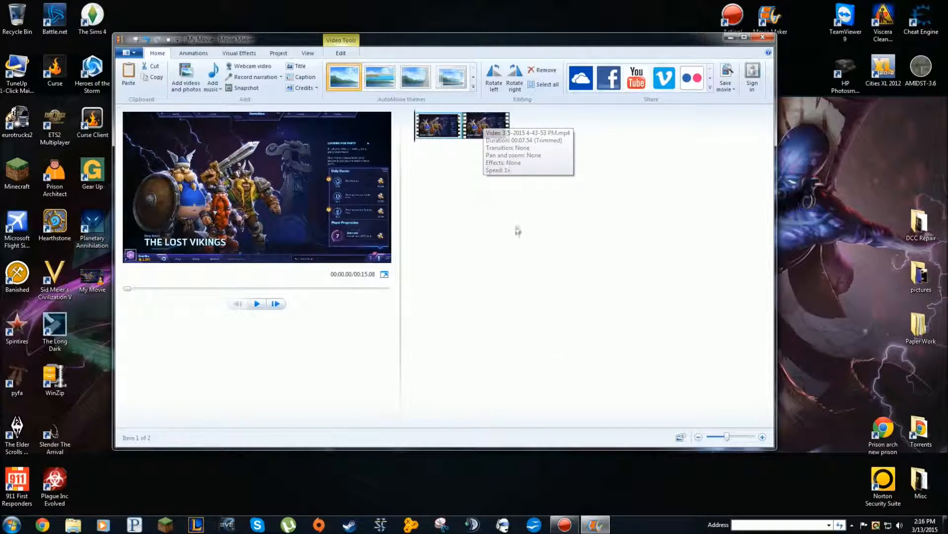
mouse_move(447, 340)
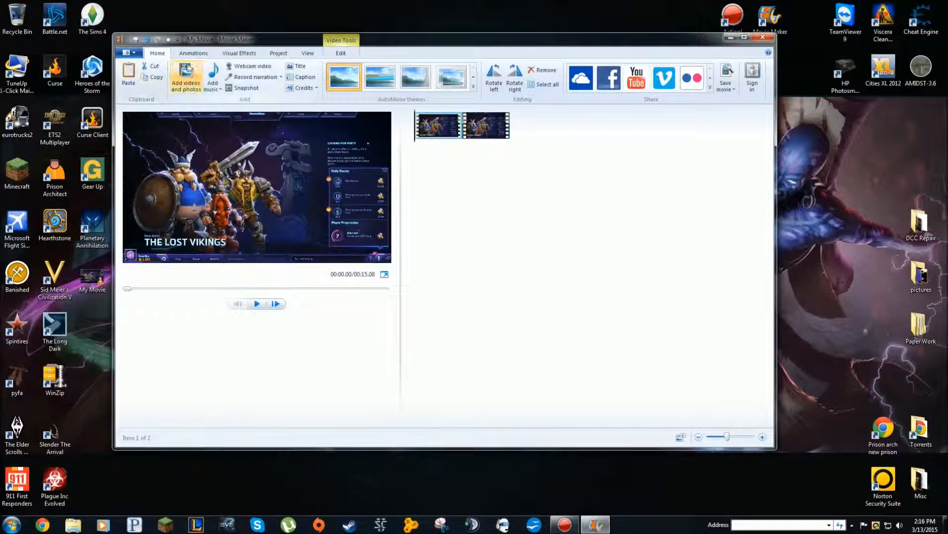
click(185, 73)
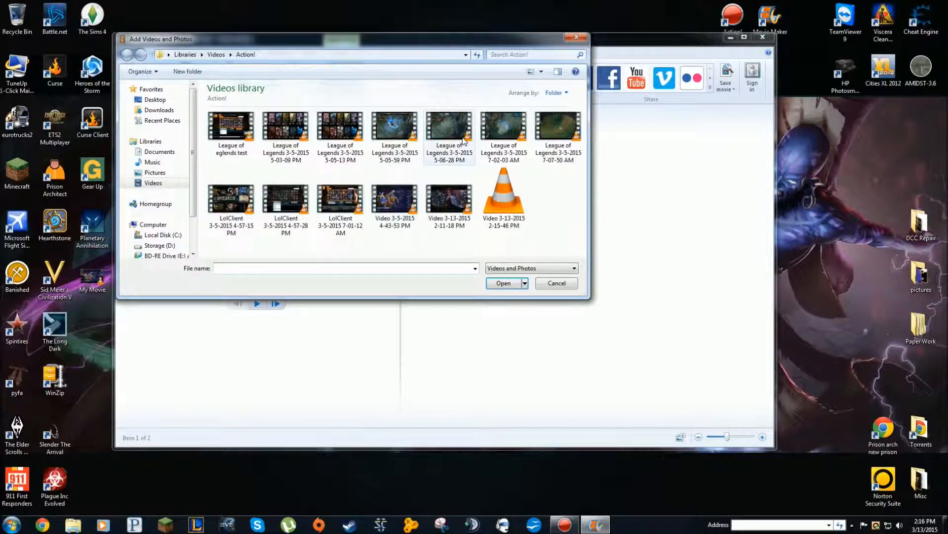
click(449, 126)
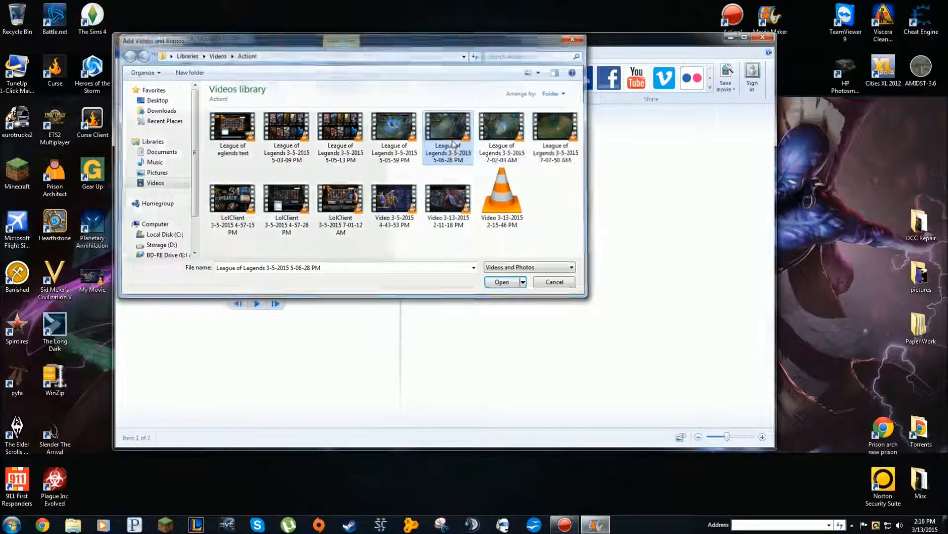
click(501, 281)
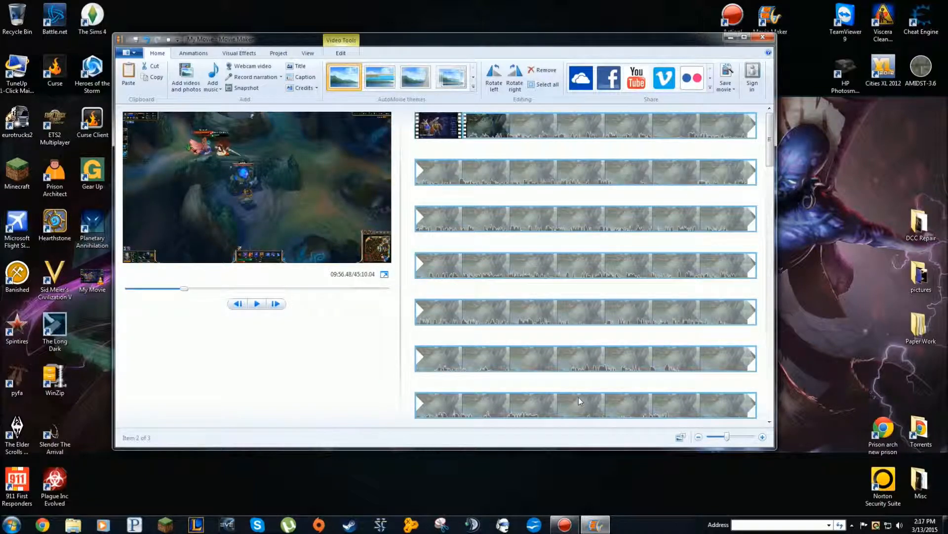
mouse_move(571, 144)
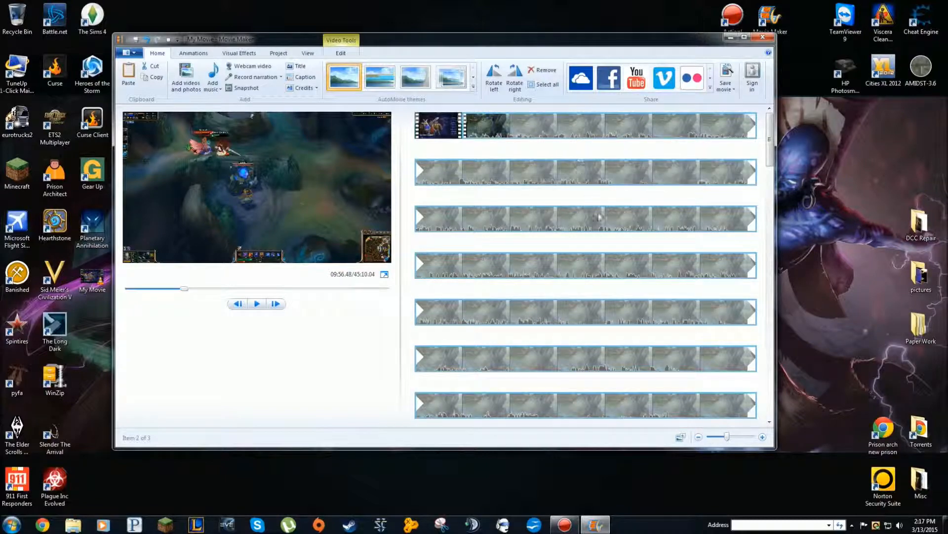
mouse_move(665, 362)
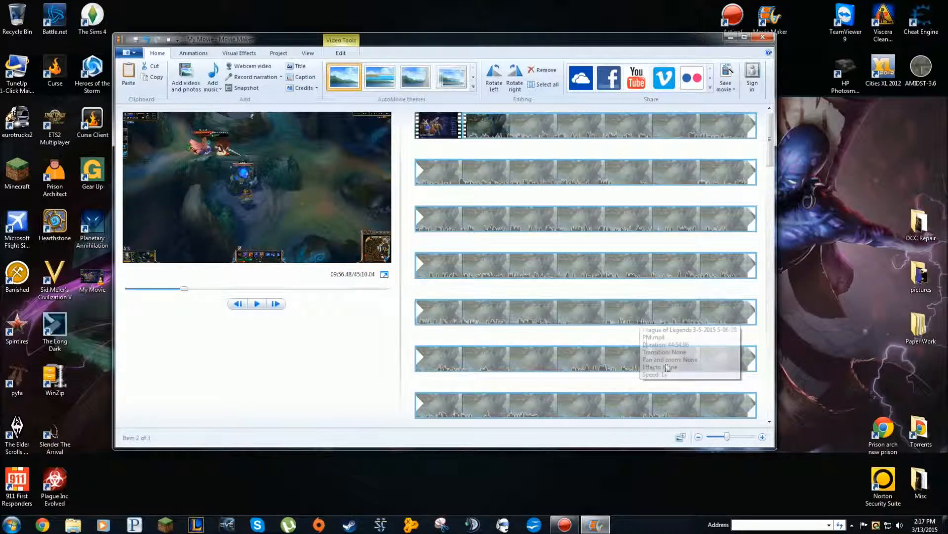
mouse_move(785, 455)
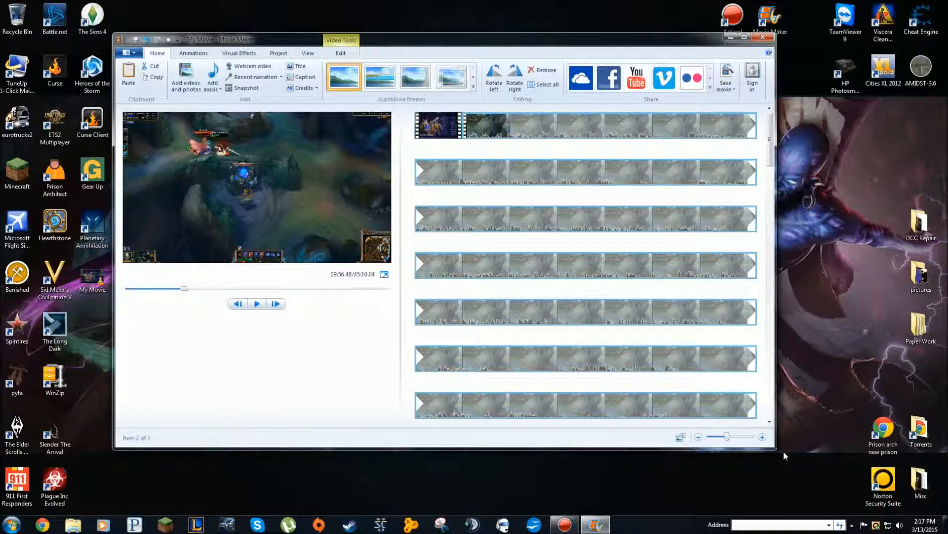
mouse_move(581, 326)
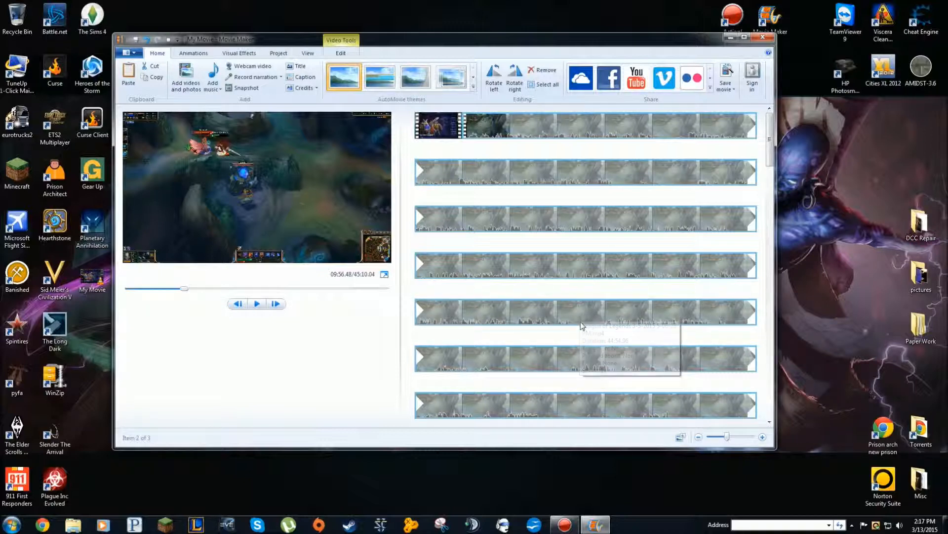
mouse_move(590, 313)
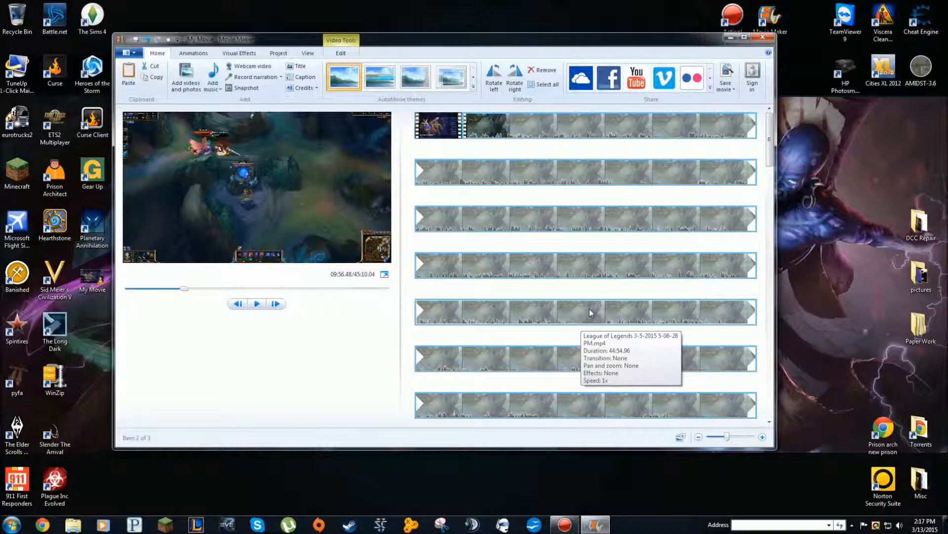